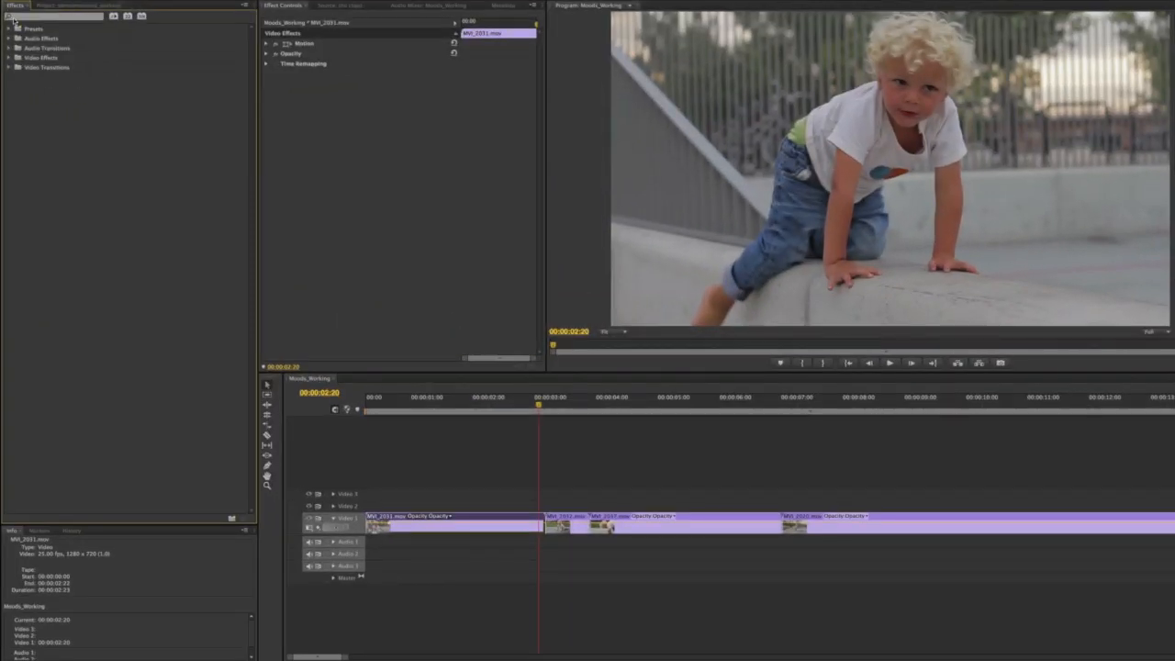
Step: Expand the Video Effects list to reach the Yanobox group and its Moods effect
{"action": "left_click", "coordinate": [8, 57]}
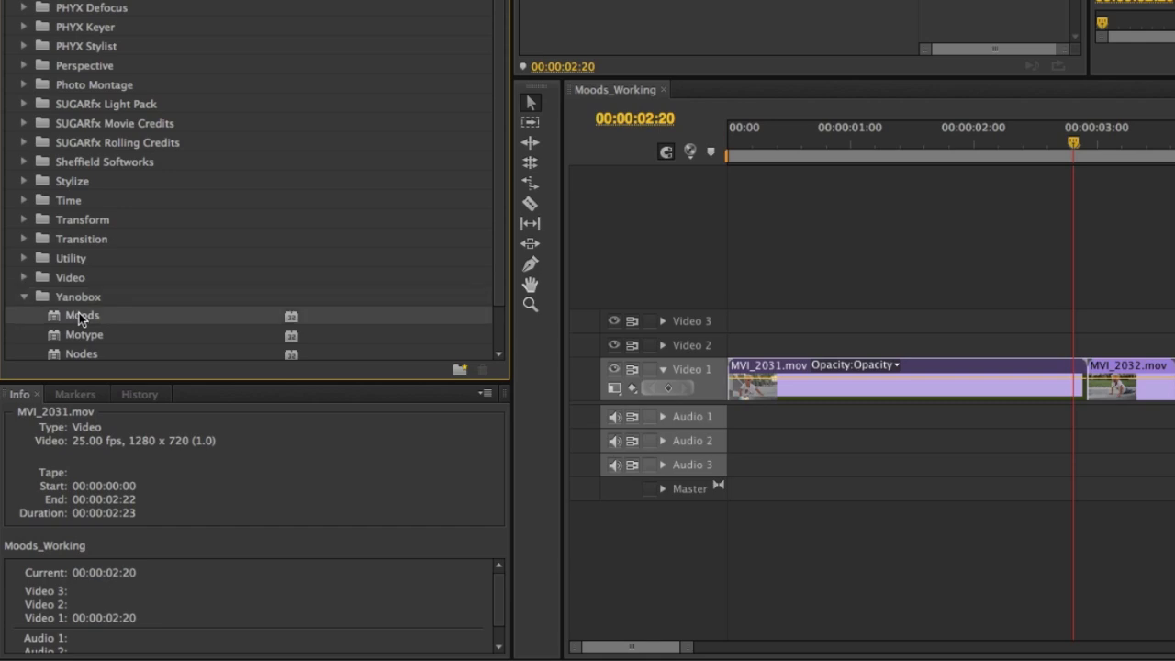
{"action": "double_click", "coordinate": [84, 315]}
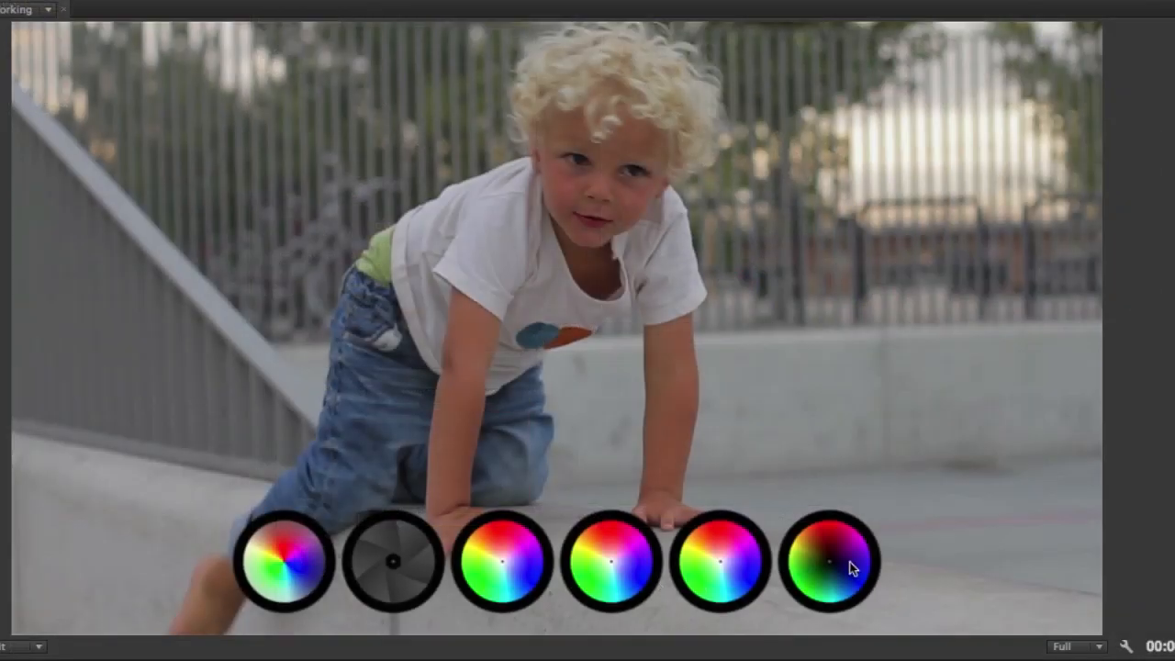
{"action": "mouse_move", "coordinate": [365, 578]}
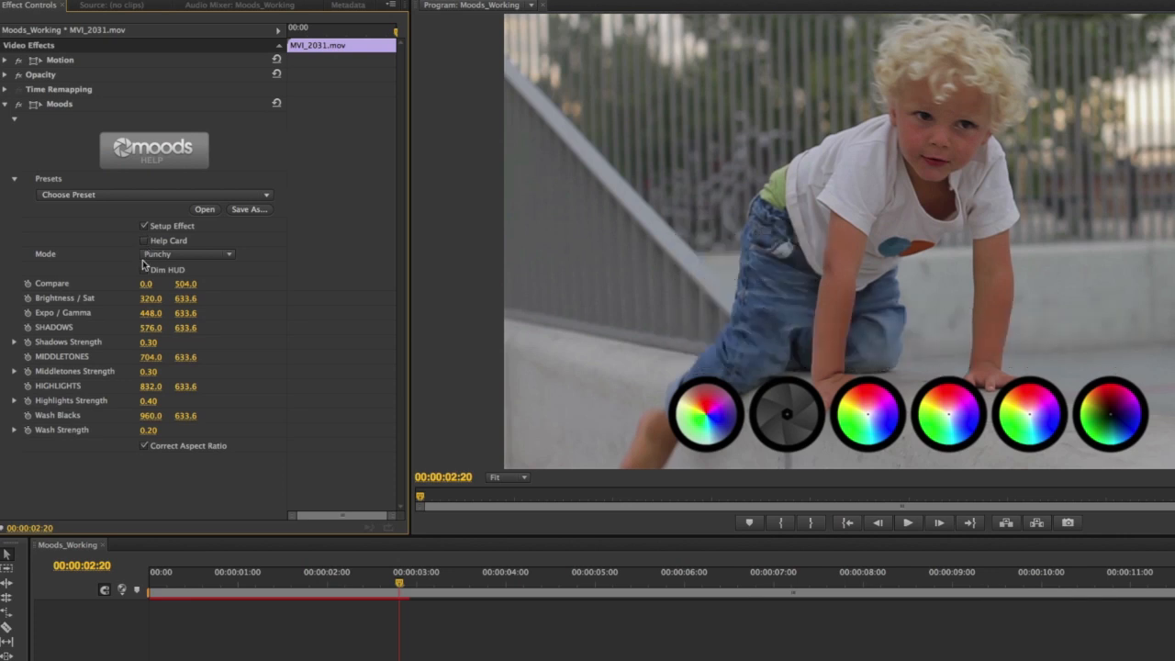
Step: Turn on Moods' Dim HUD option so the colour wheels fade over the clip
{"action": "left_click", "coordinate": [144, 268]}
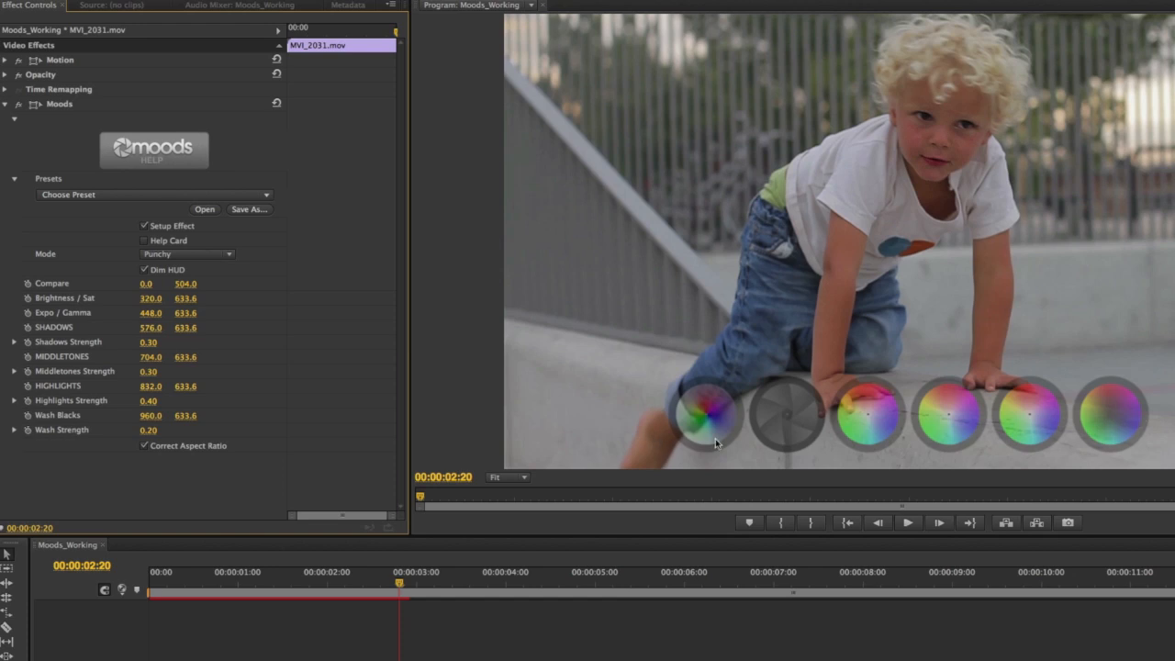
{"action": "mouse_move", "coordinate": [670, 445]}
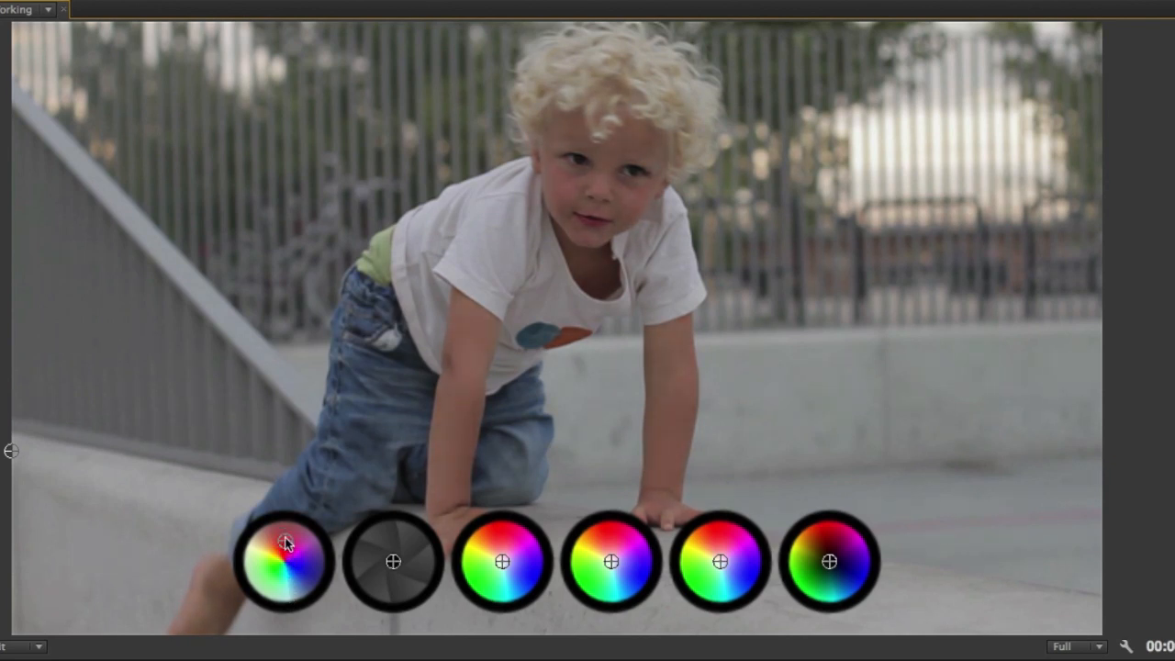
Step: Adjust the Moods settings in Effect Controls to bring up the wheel help labels
{"action": "left_click_drag", "start_coordinate": [285, 543], "coordinate": [285, 589]}
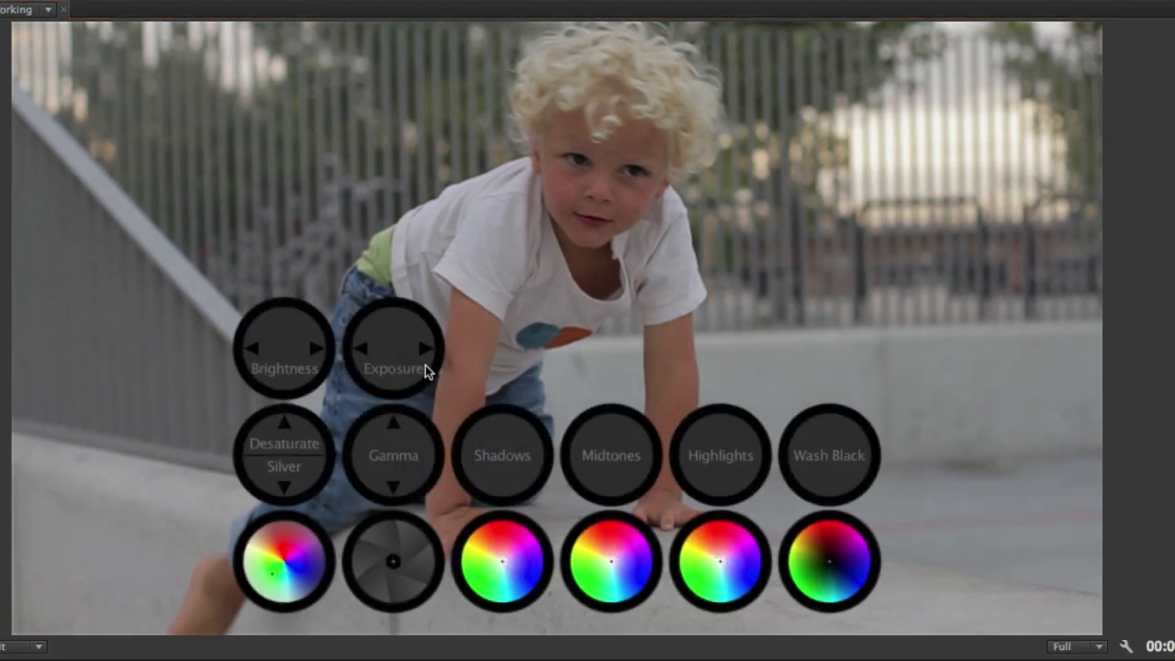
{"action": "mouse_move", "coordinate": [399, 475]}
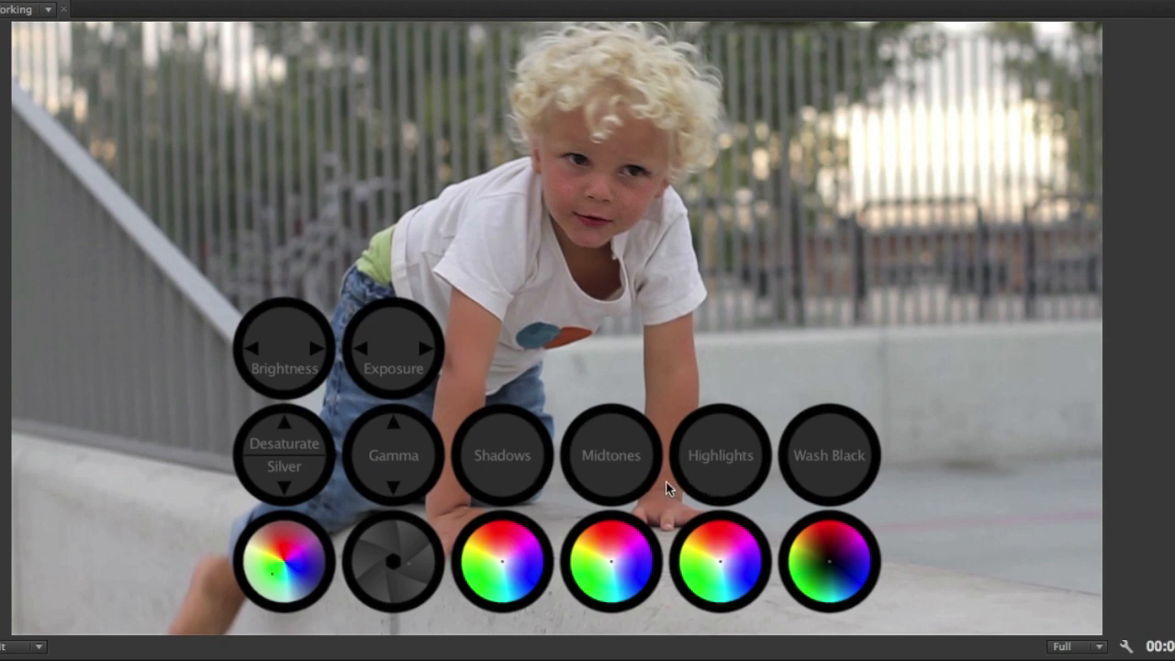
{"action": "mouse_move", "coordinate": [733, 483]}
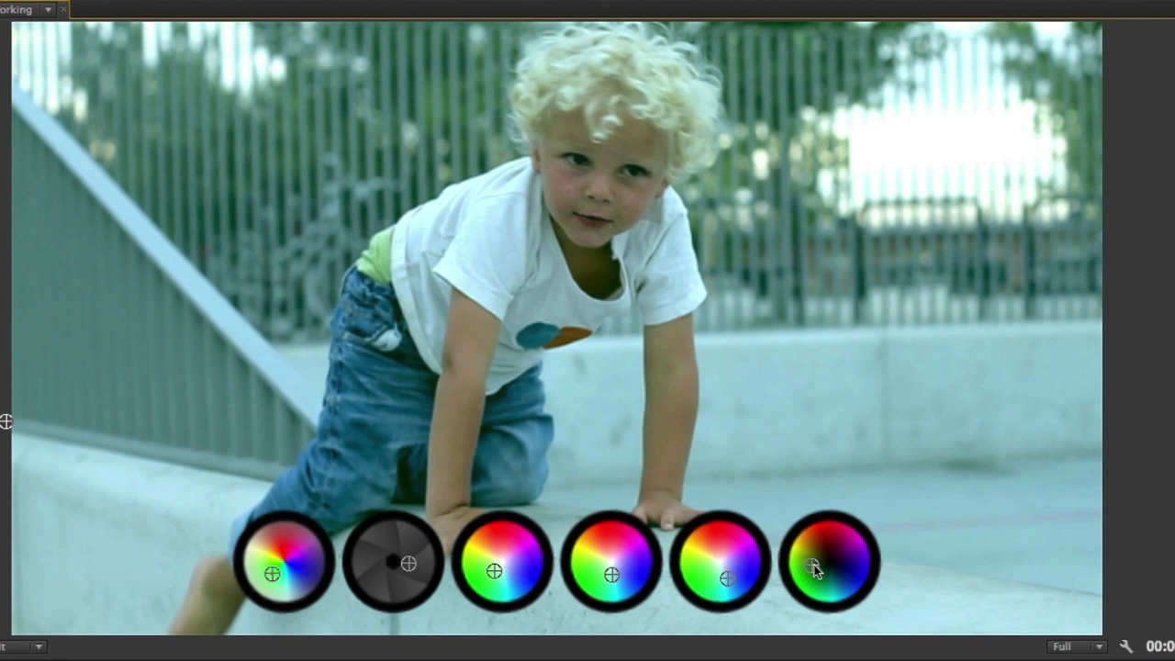
Step: Shift the Wash Black wheel crosshair toward a cooler teal tint
{"action": "left_click_drag", "start_coordinate": [814, 567], "coordinate": [846, 582]}
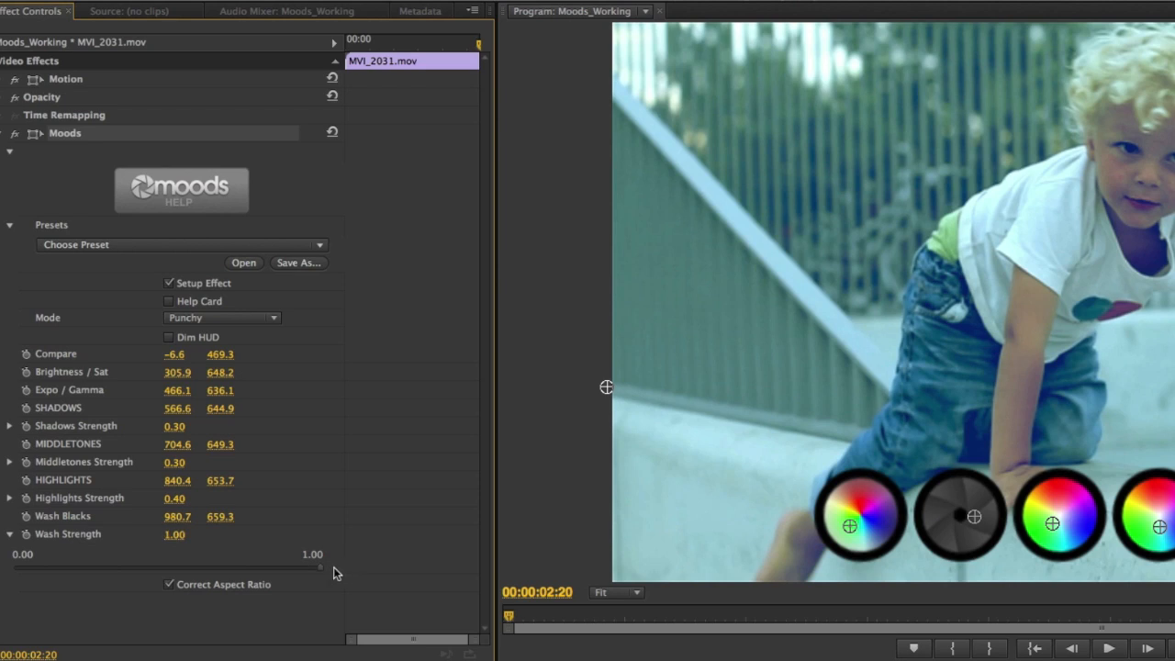
Step: Drag the Moods Wash Strength slider up to 1.00
{"action": "left_click_drag", "start_coordinate": [321, 567], "coordinate": [287, 566]}
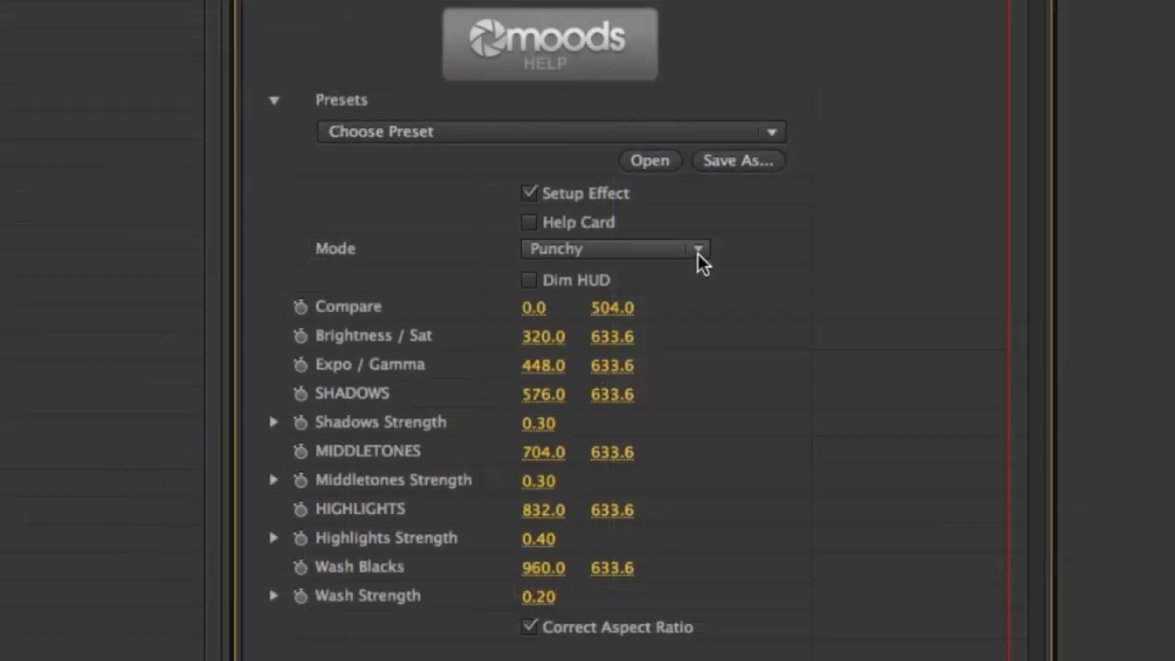
Step: Open the Moods Mode dropdown listing Classic and Punchy
{"action": "left_click", "coordinate": [614, 249]}
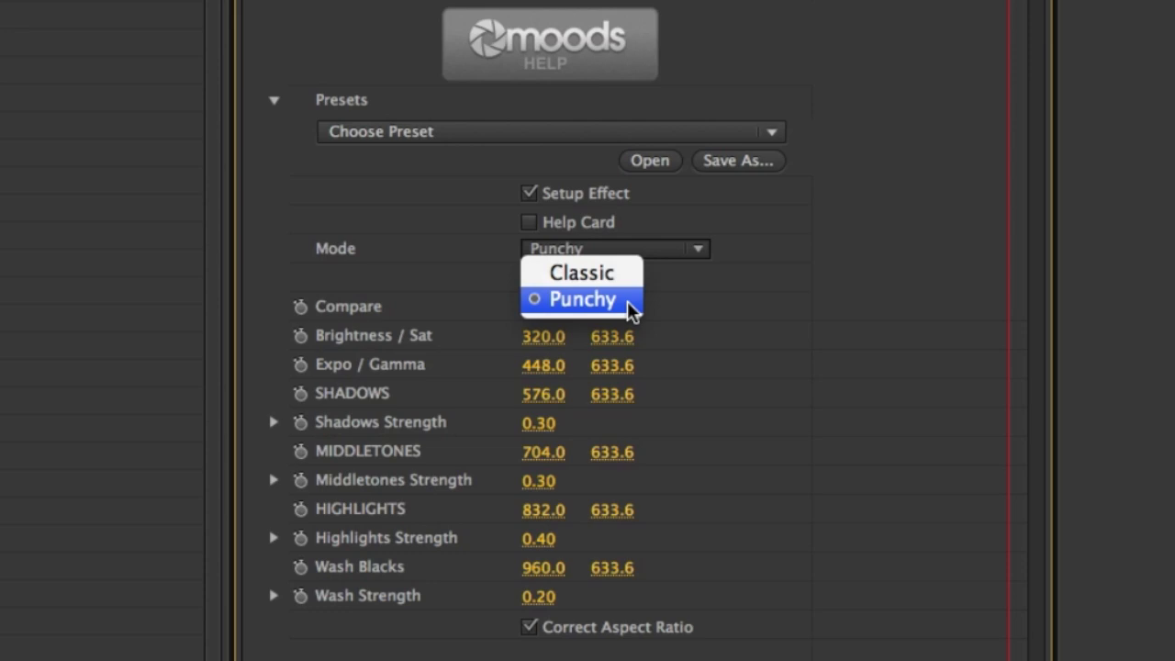
{"action": "mouse_move", "coordinate": [580, 272]}
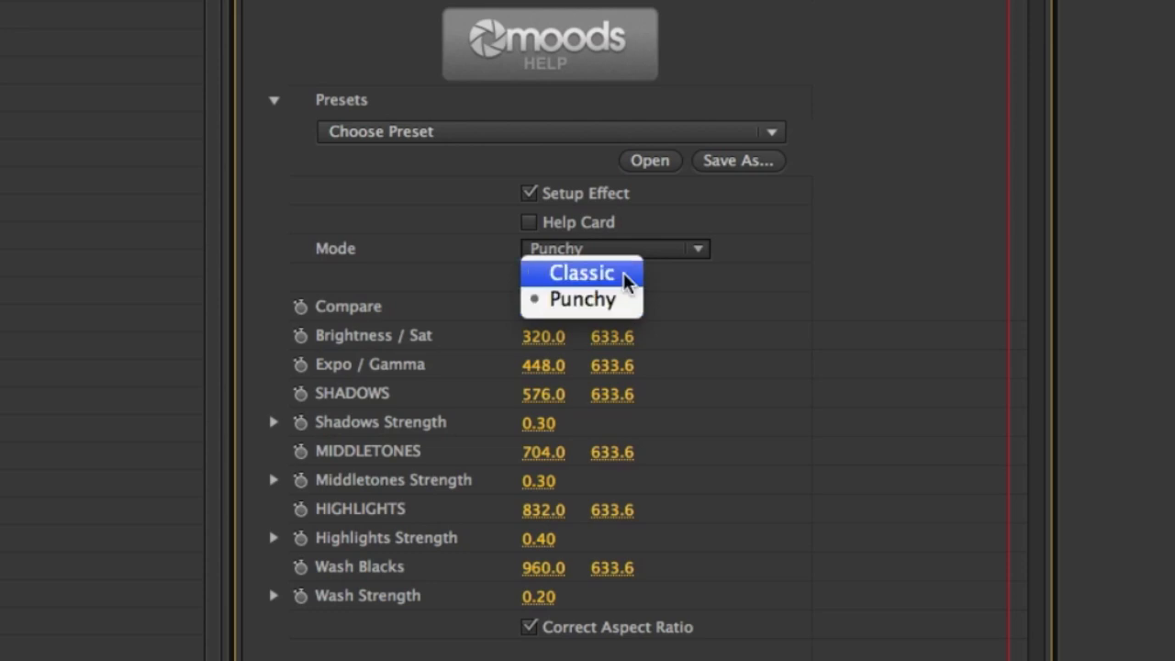